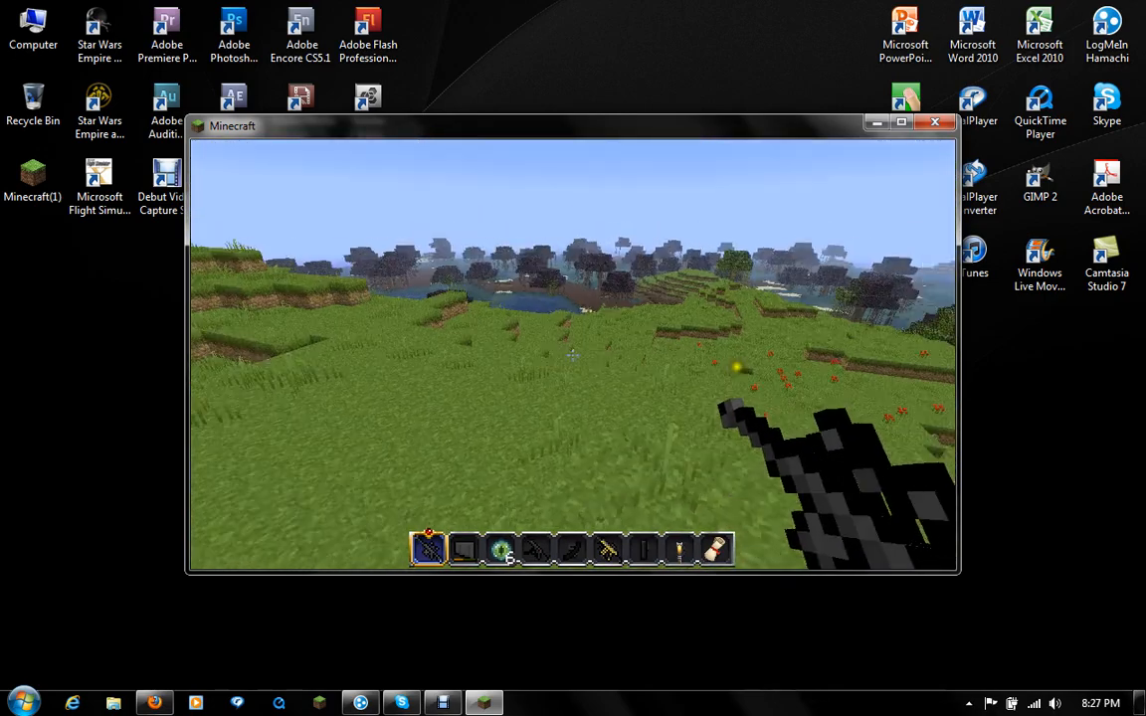
Bring up the creative item catalogue and scroll down to the Flans Mod guns and ammunition page.
key(e)
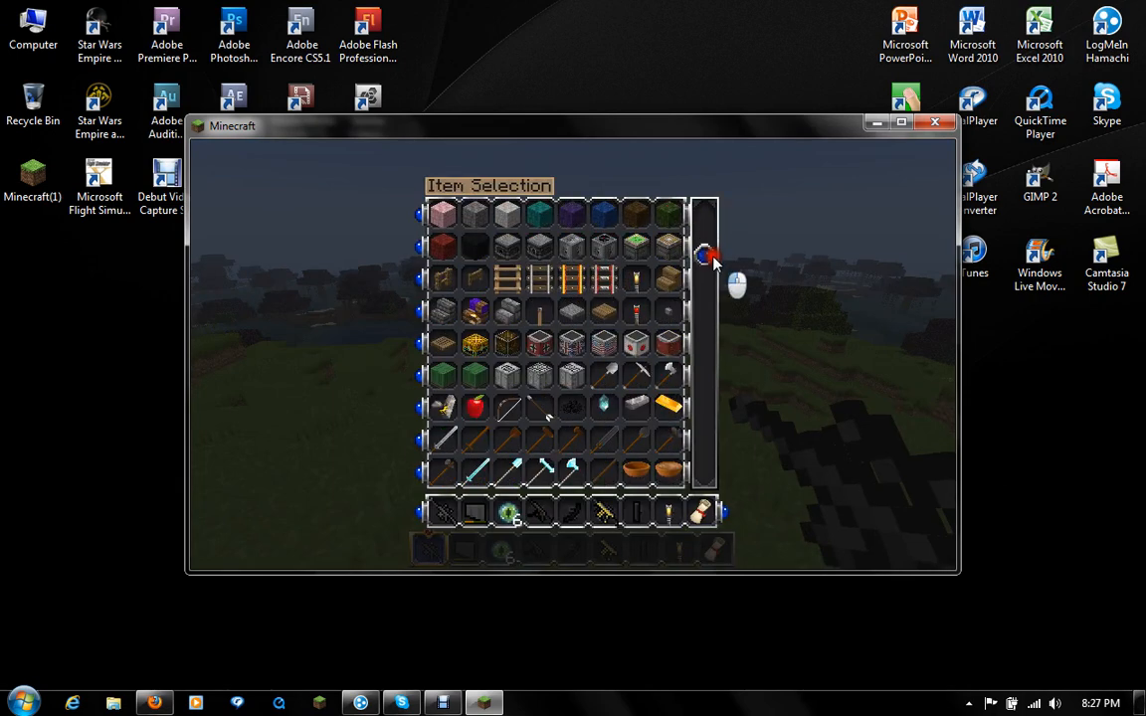
scroll(down, 3)
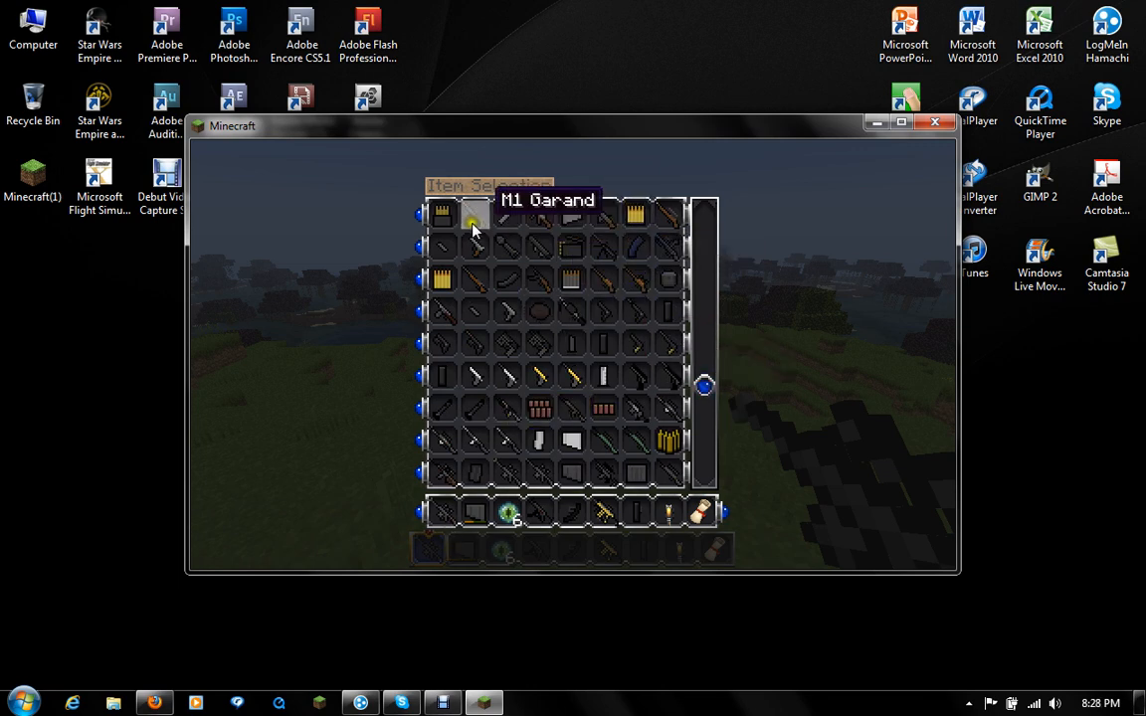
mouse_move(692, 388)
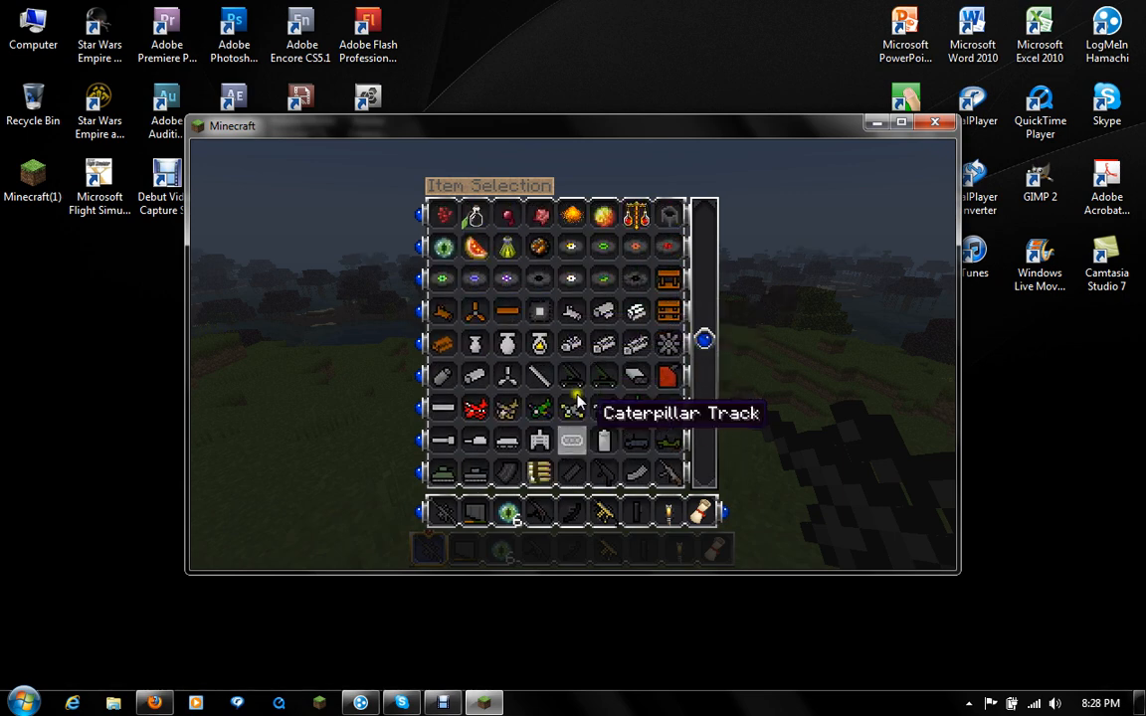
mouse_move(569, 433)
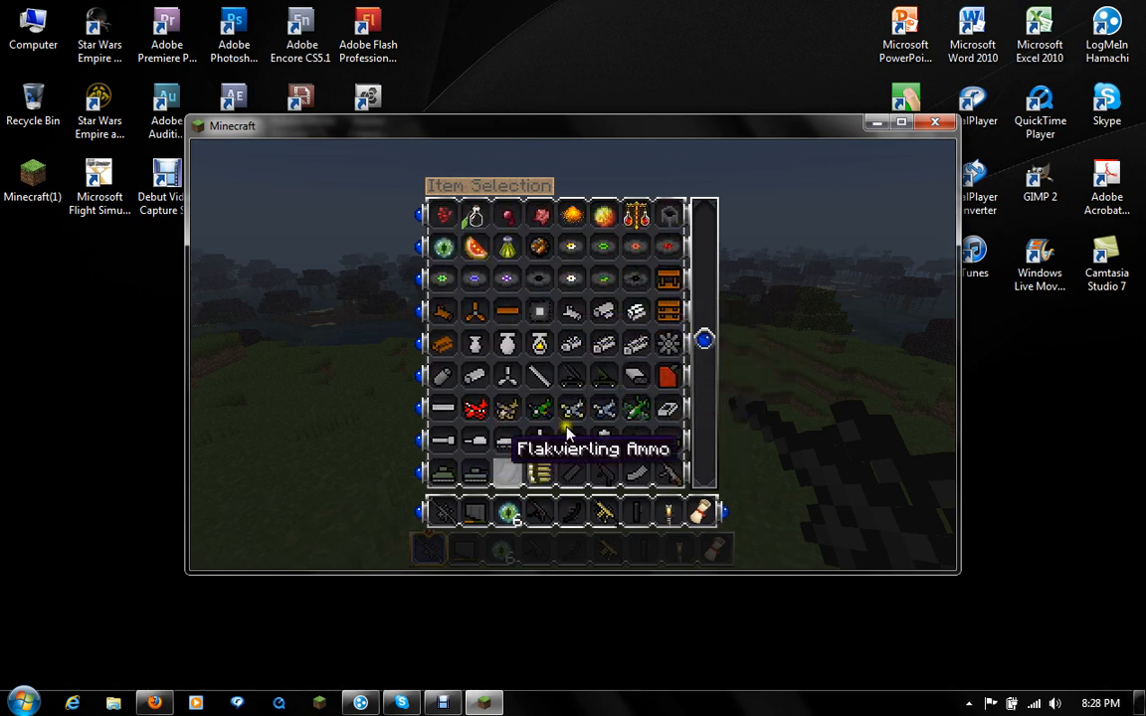
scroll(down, 3)
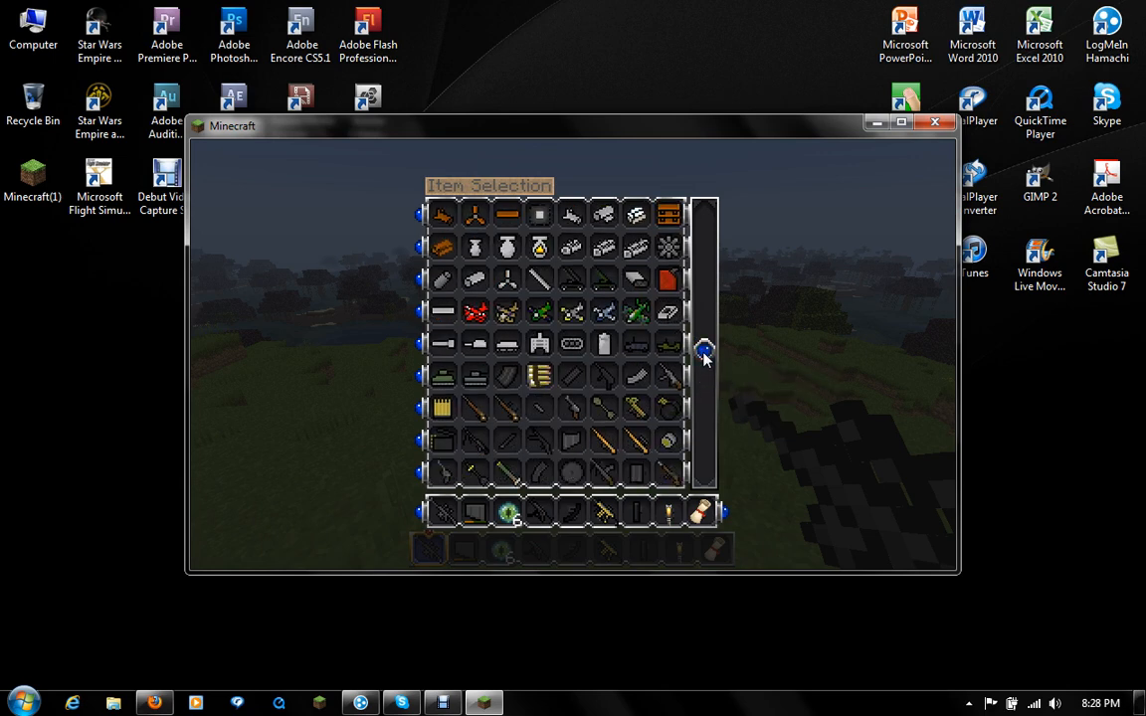
scroll(down, 3)
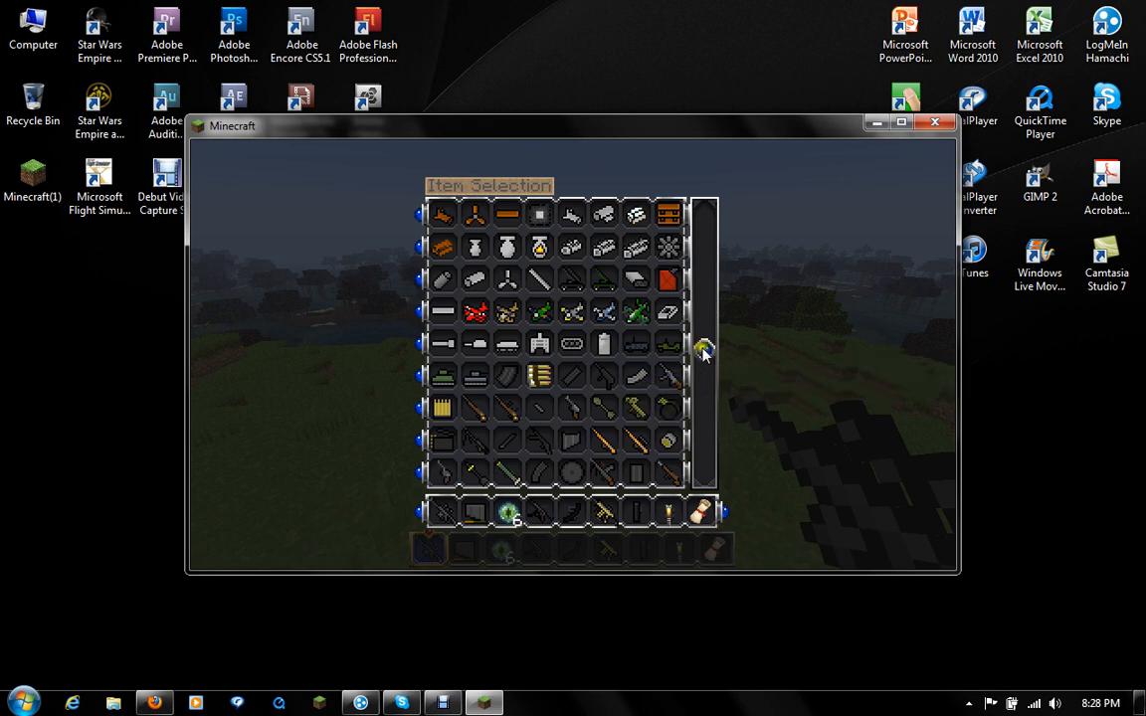
scroll(down, 3)
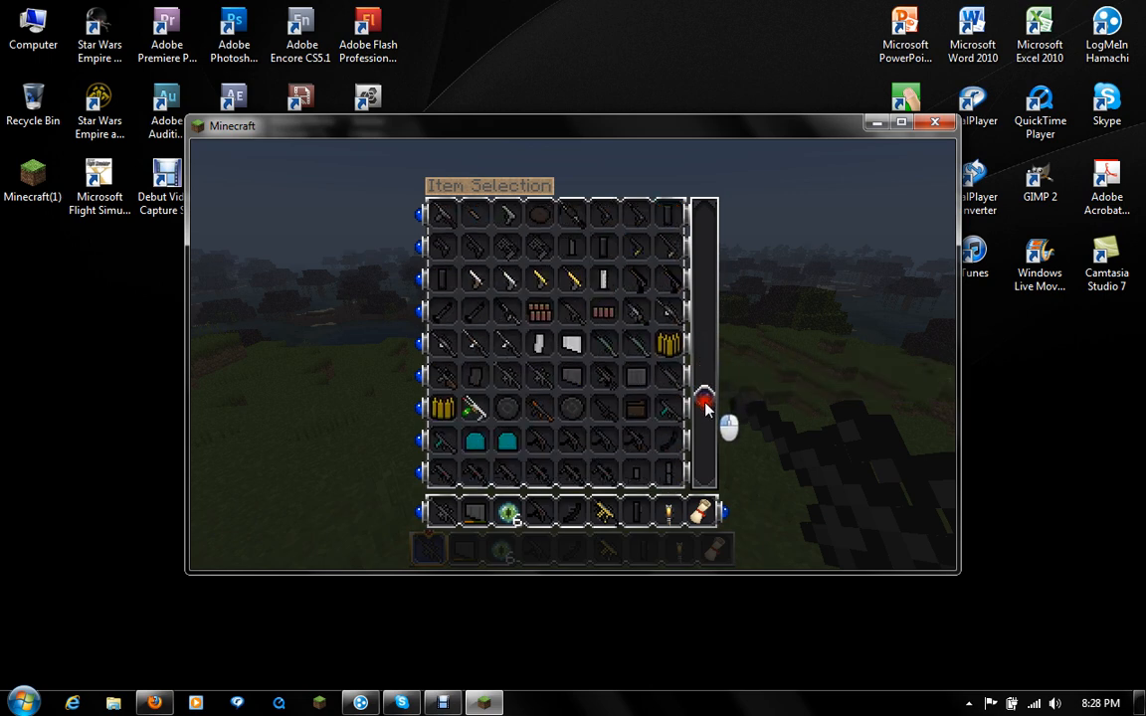
scroll(down, 3)
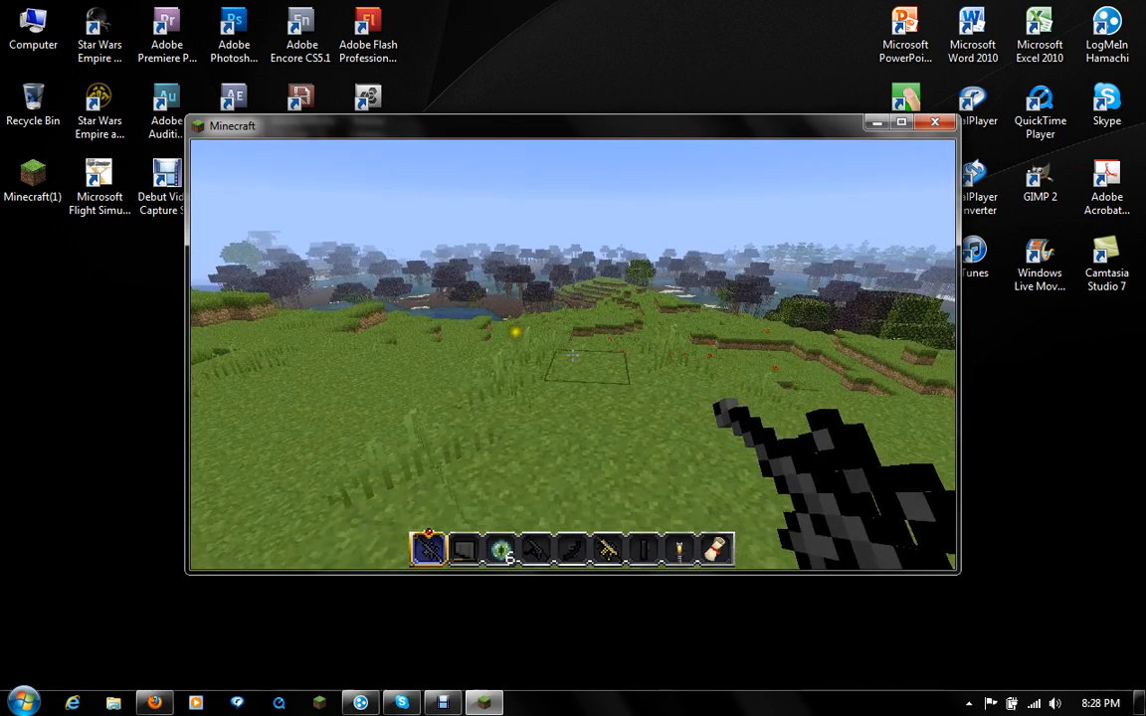
mouse_move(574, 354)
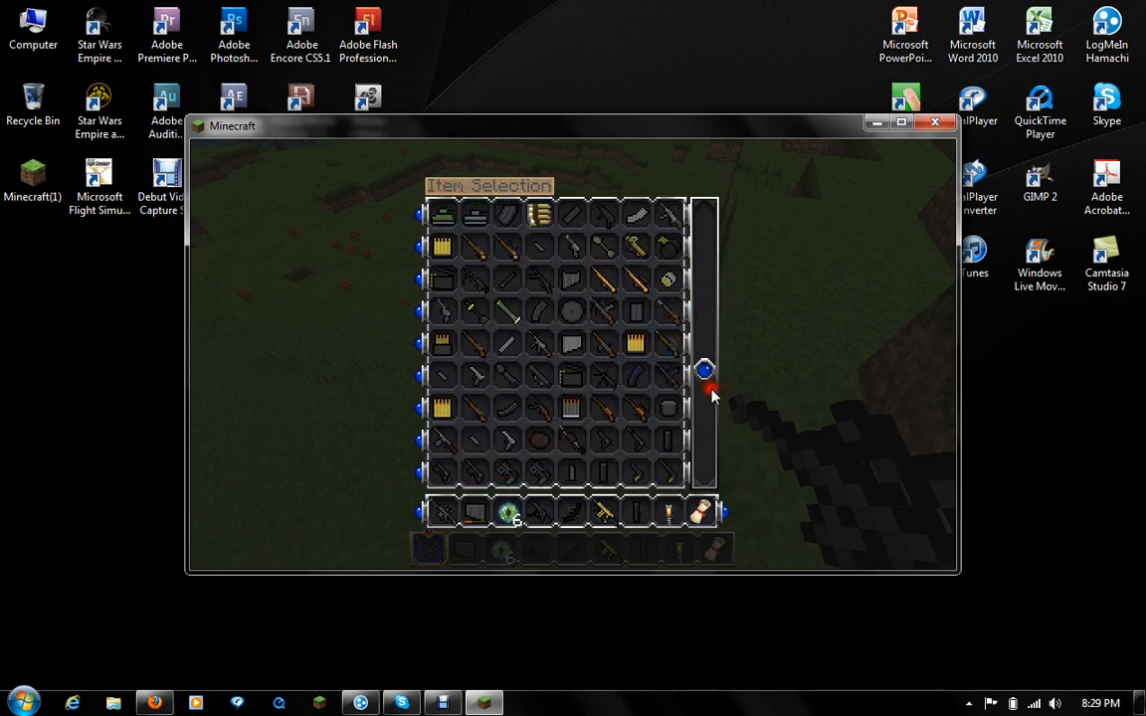
mouse_move(601, 346)
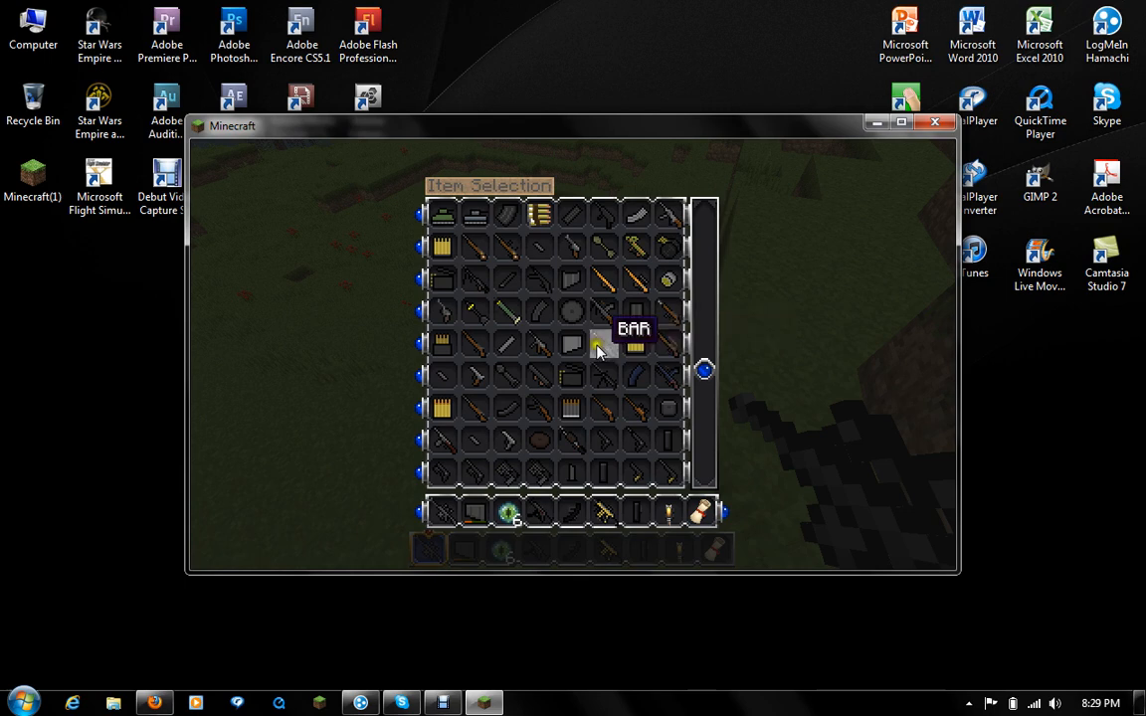
mouse_move(473, 283)
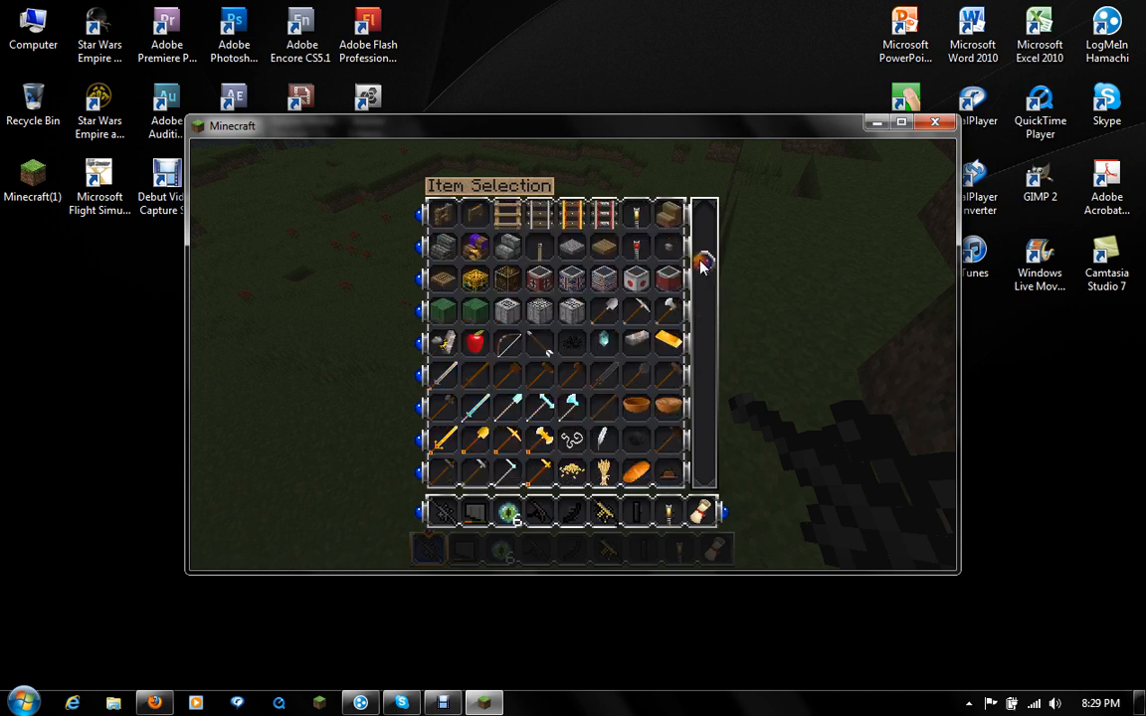
mouse_move(573, 314)
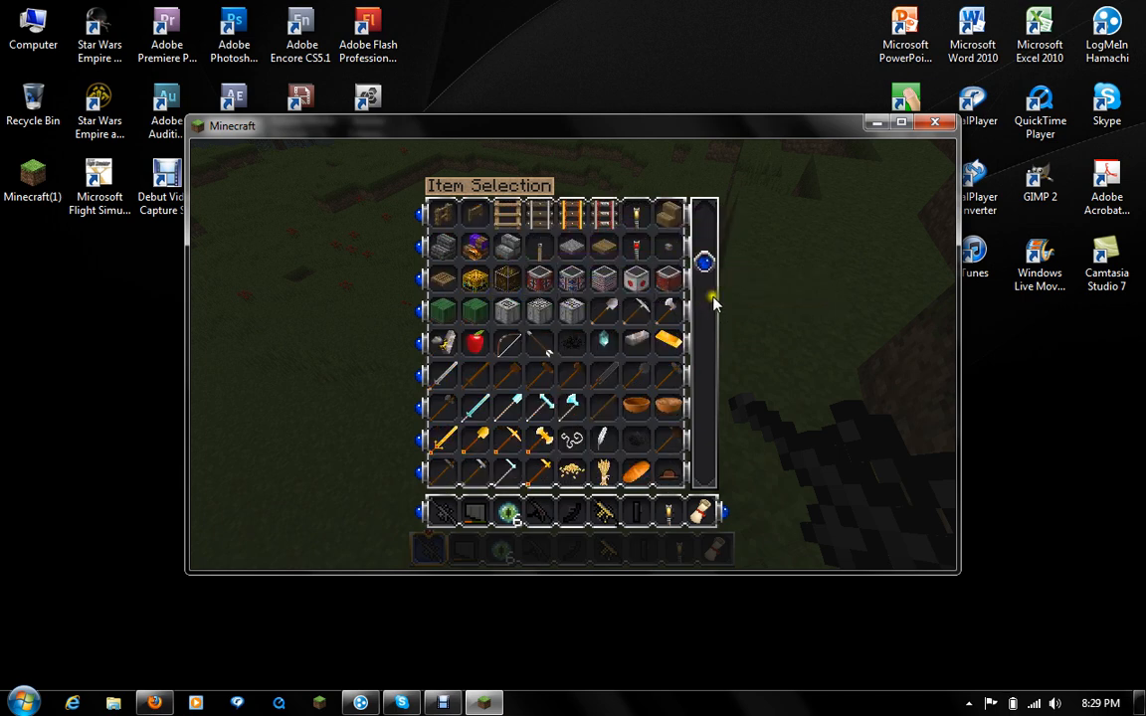
Scroll to the vehicle parts page and take a Fuel Can into the hotbar.
scroll(down, 3)
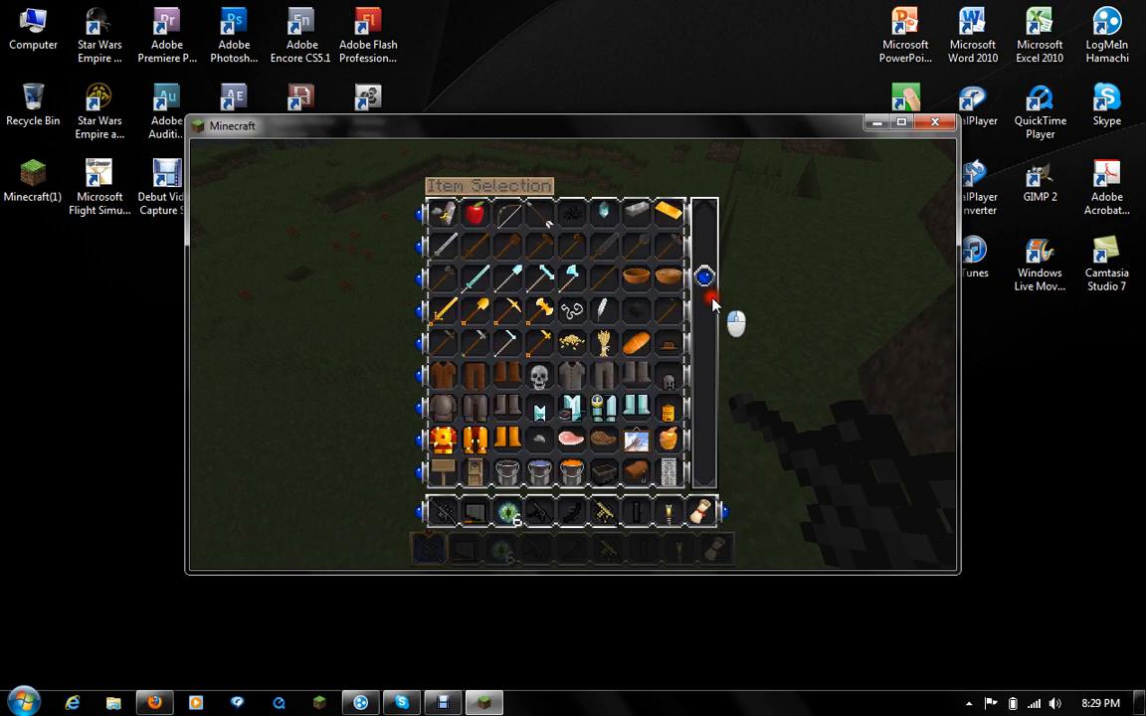
scroll(down, 3)
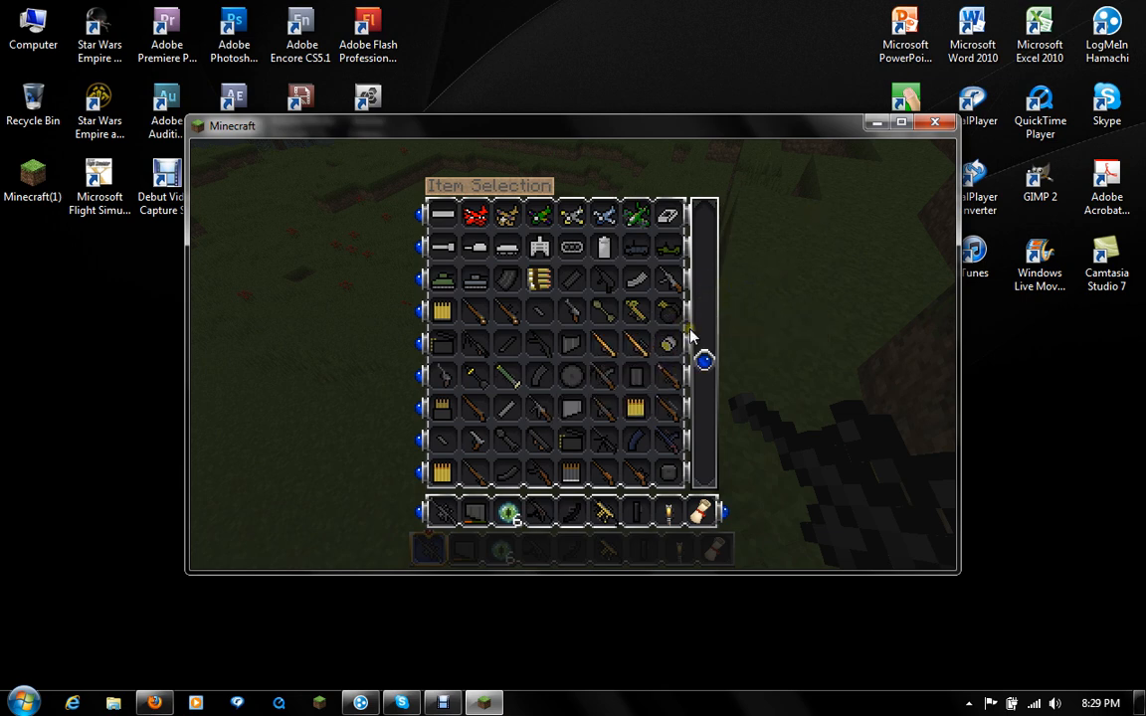
mouse_move(766, 361)
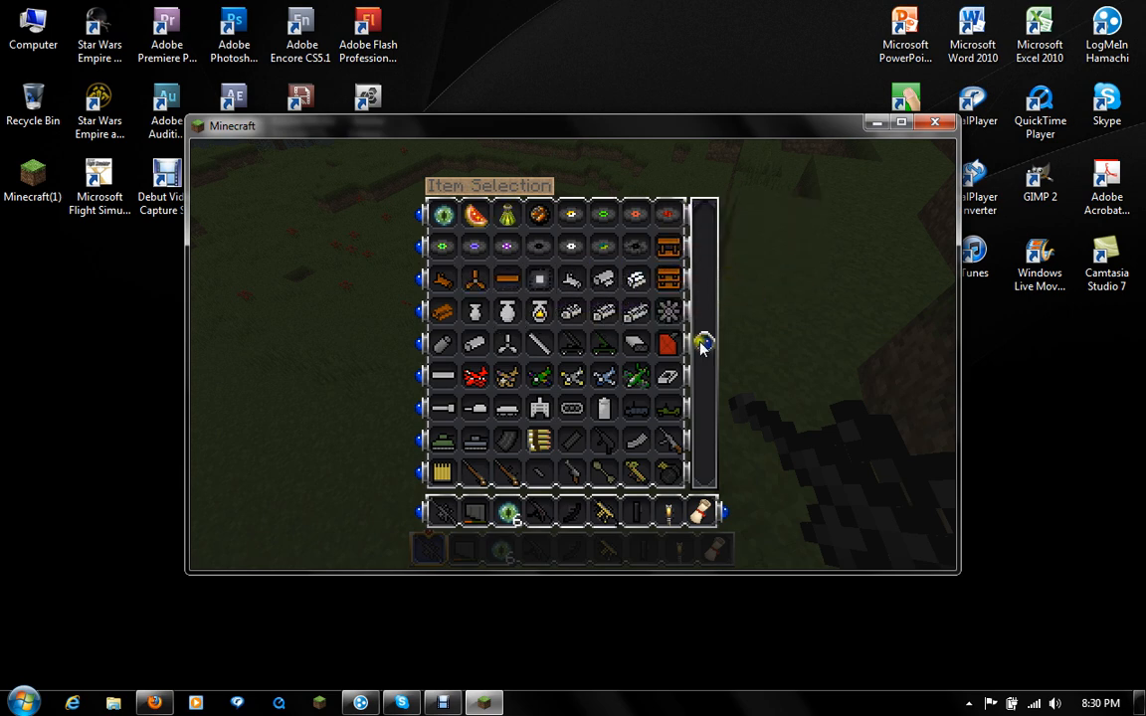
scroll(down, 3)
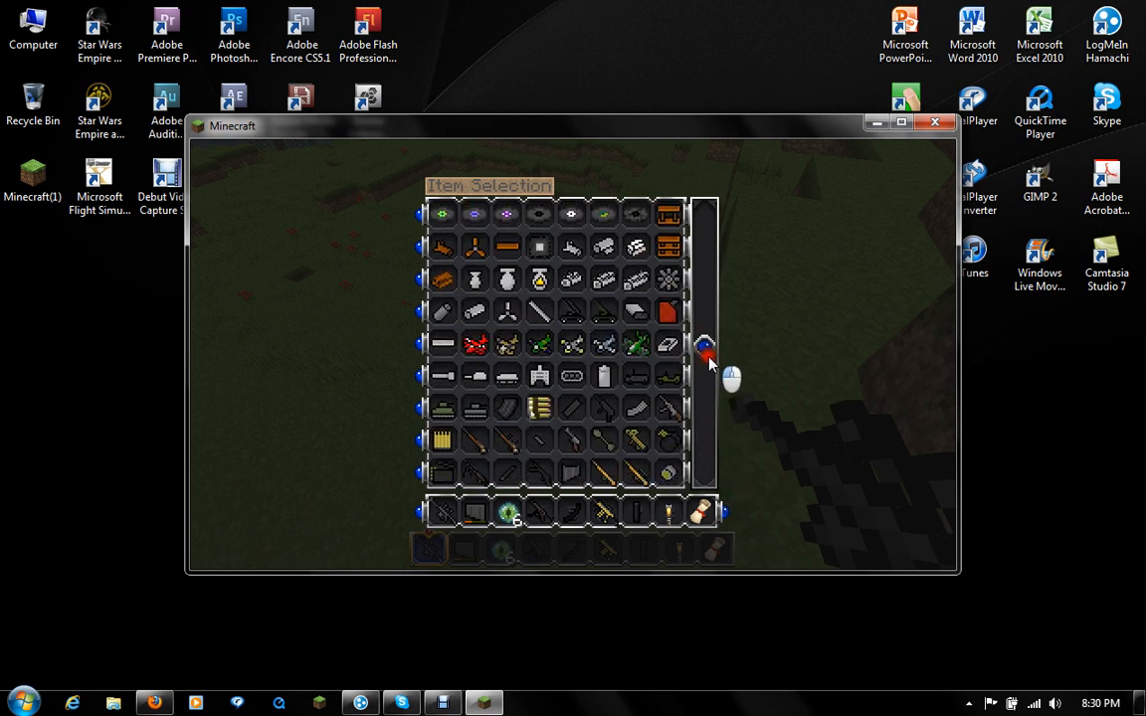
scroll(down, 3)
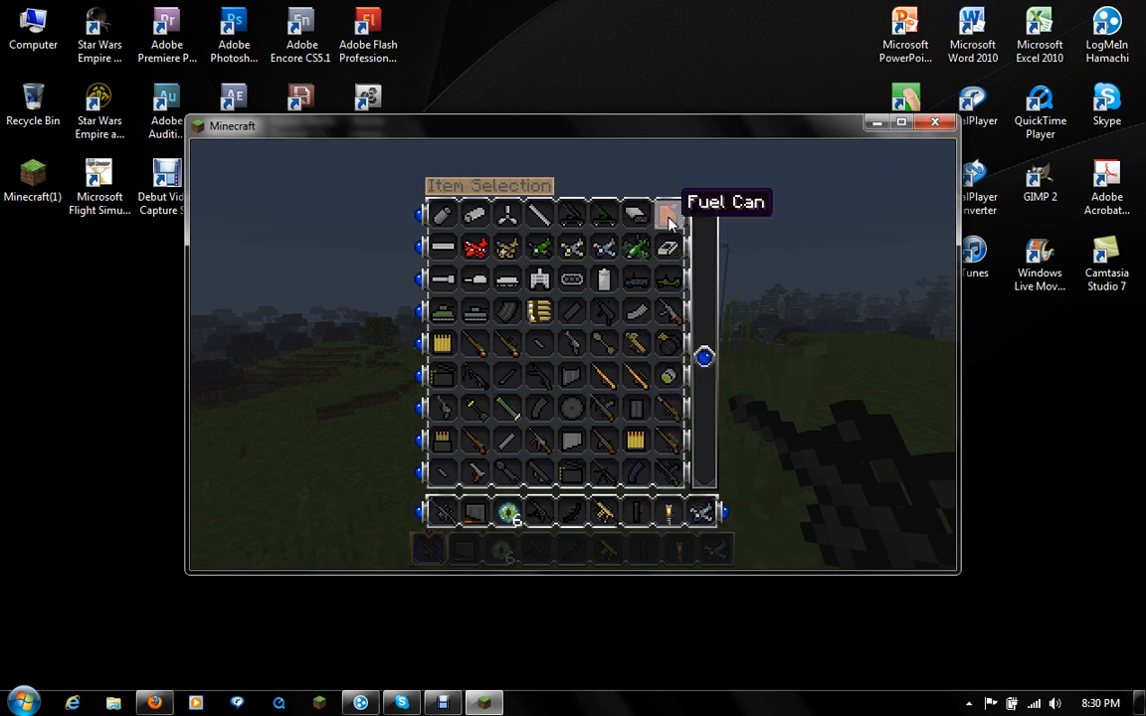
mouse_move(634, 215)
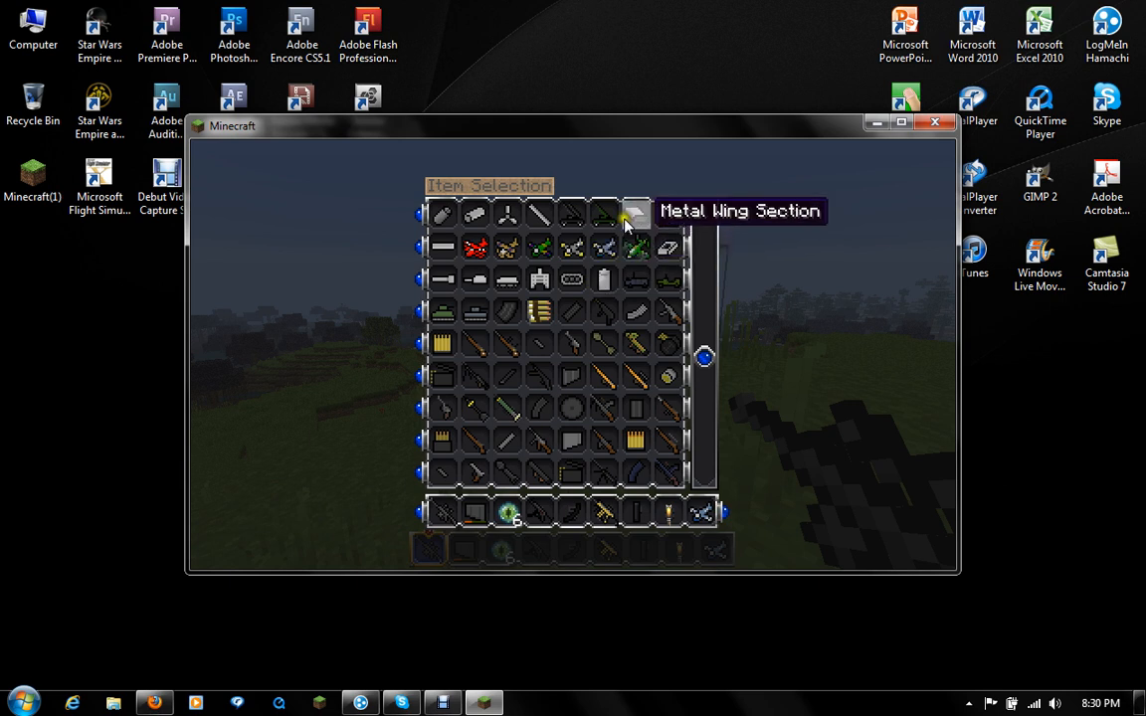
mouse_move(669, 215)
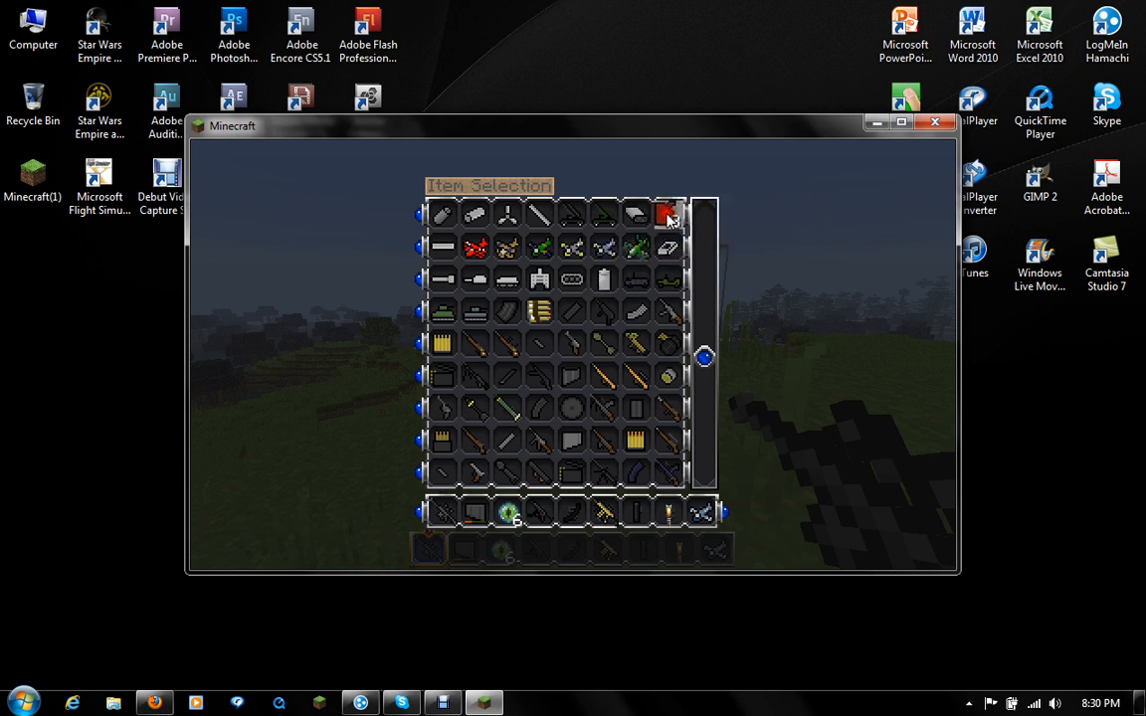
mouse_move(668, 215)
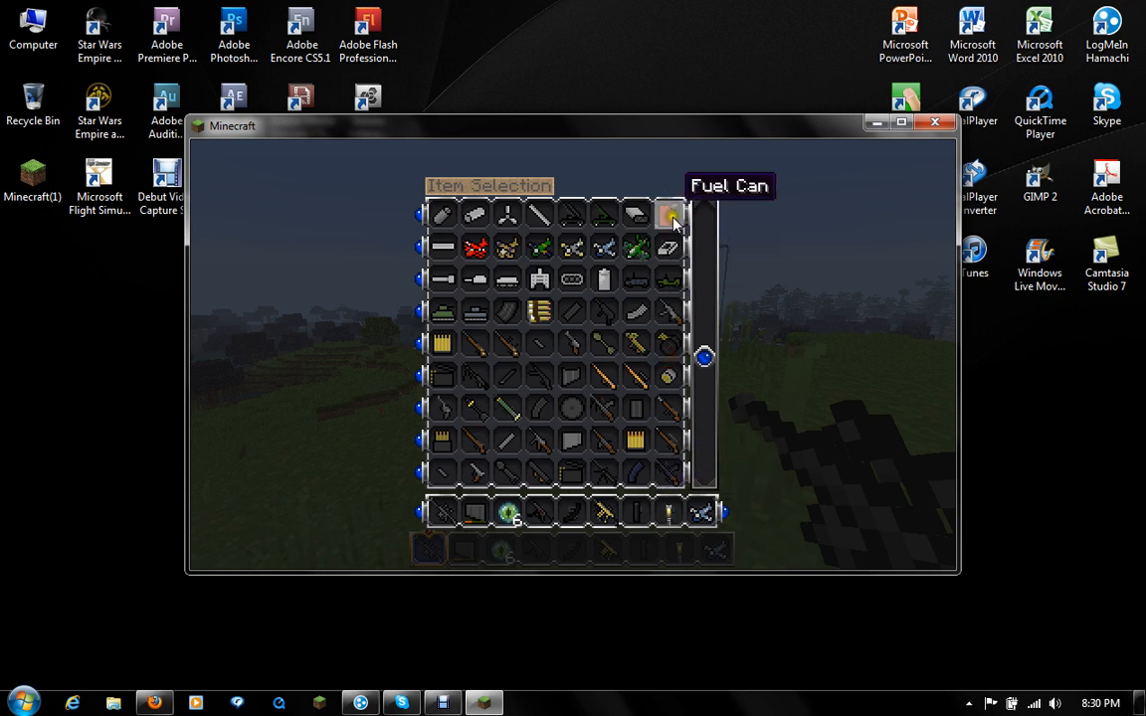
click(669, 215)
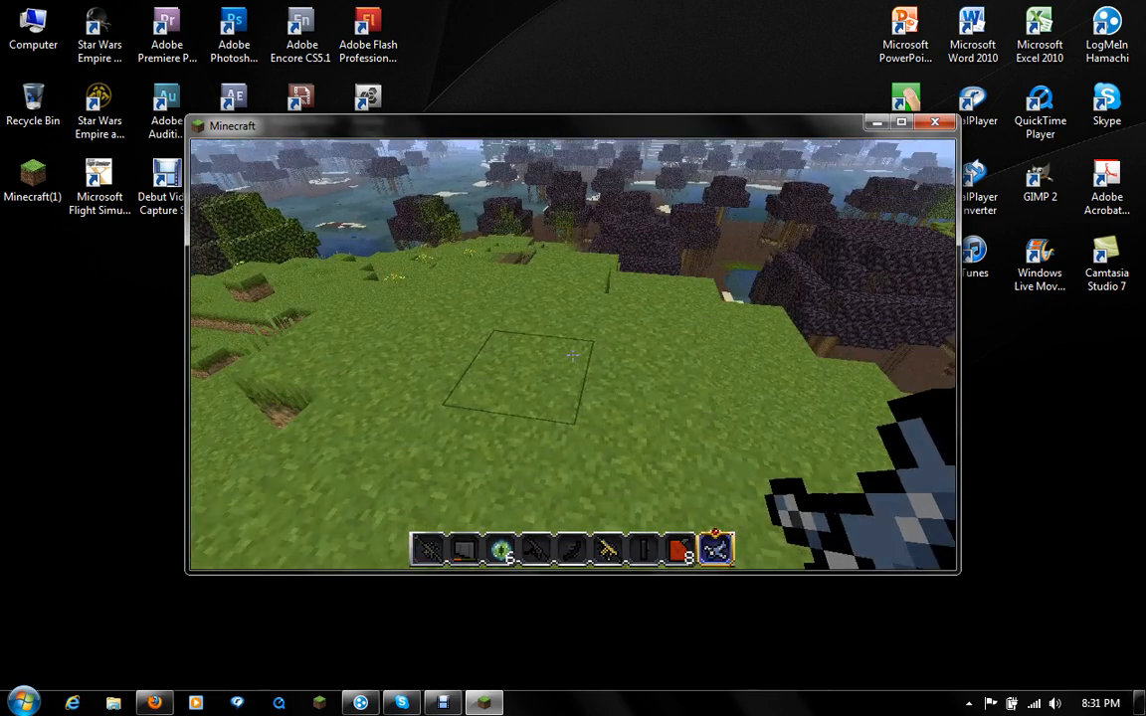
mouse_move(573, 355)
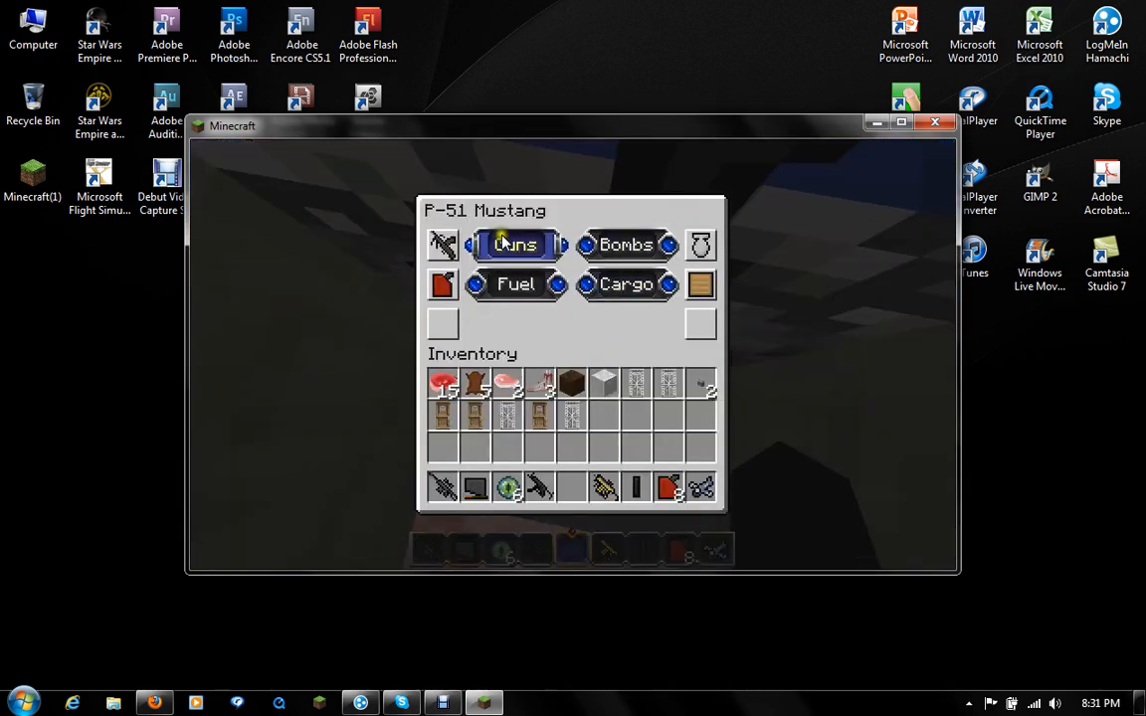
In the P-51 Mustang menu, go to the Fuel section and put the Fuel Can into the fuel slot.
click(625, 245)
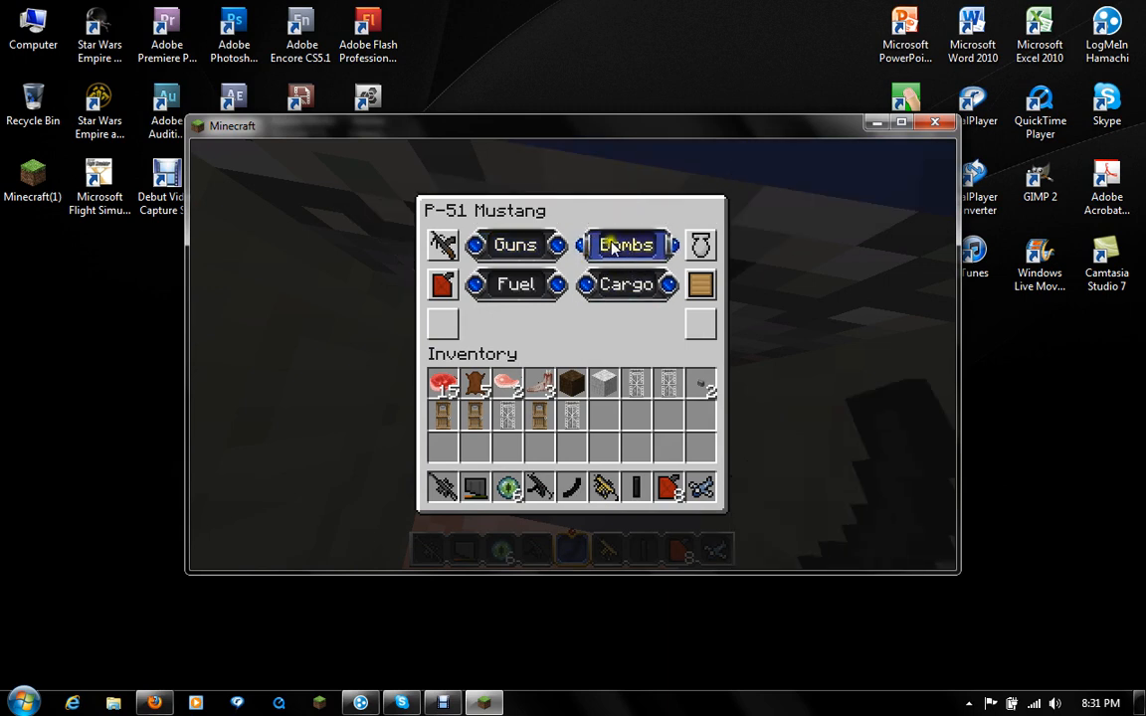
click(513, 245)
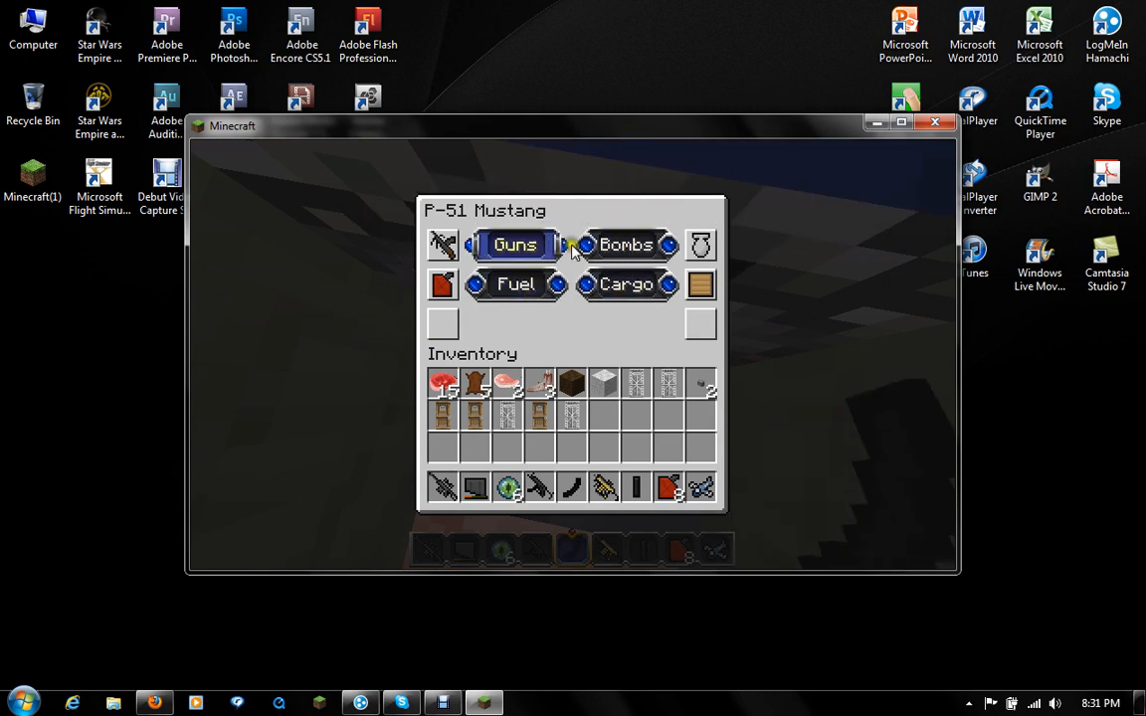
click(516, 285)
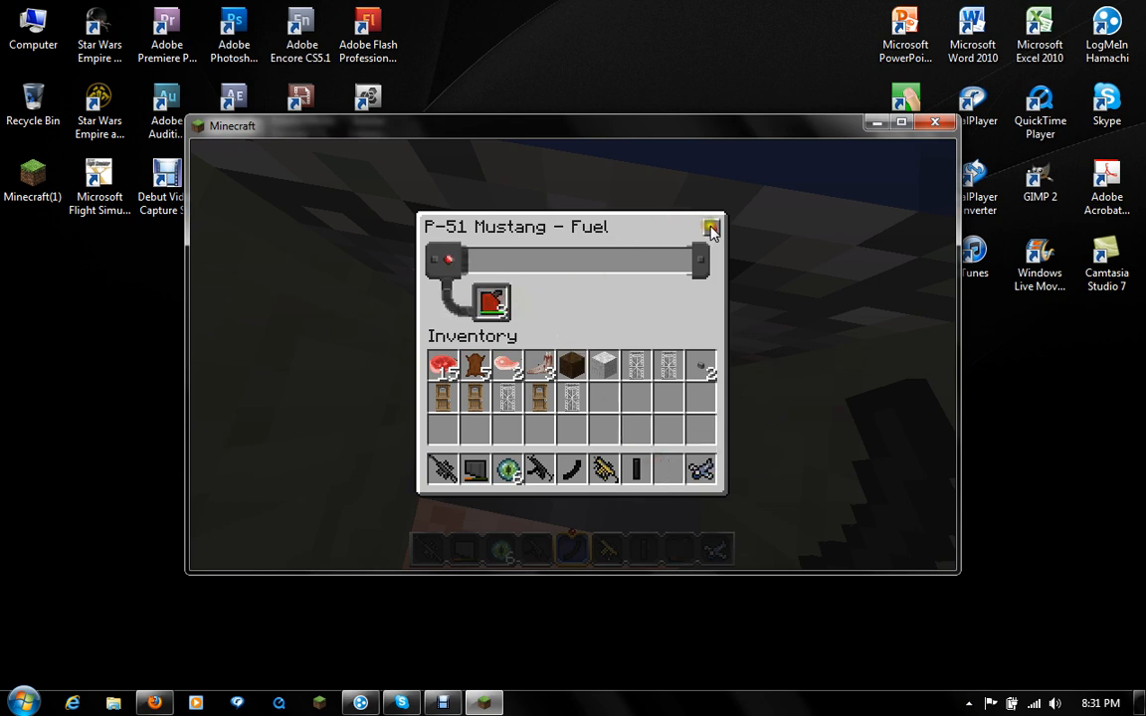
click(712, 231)
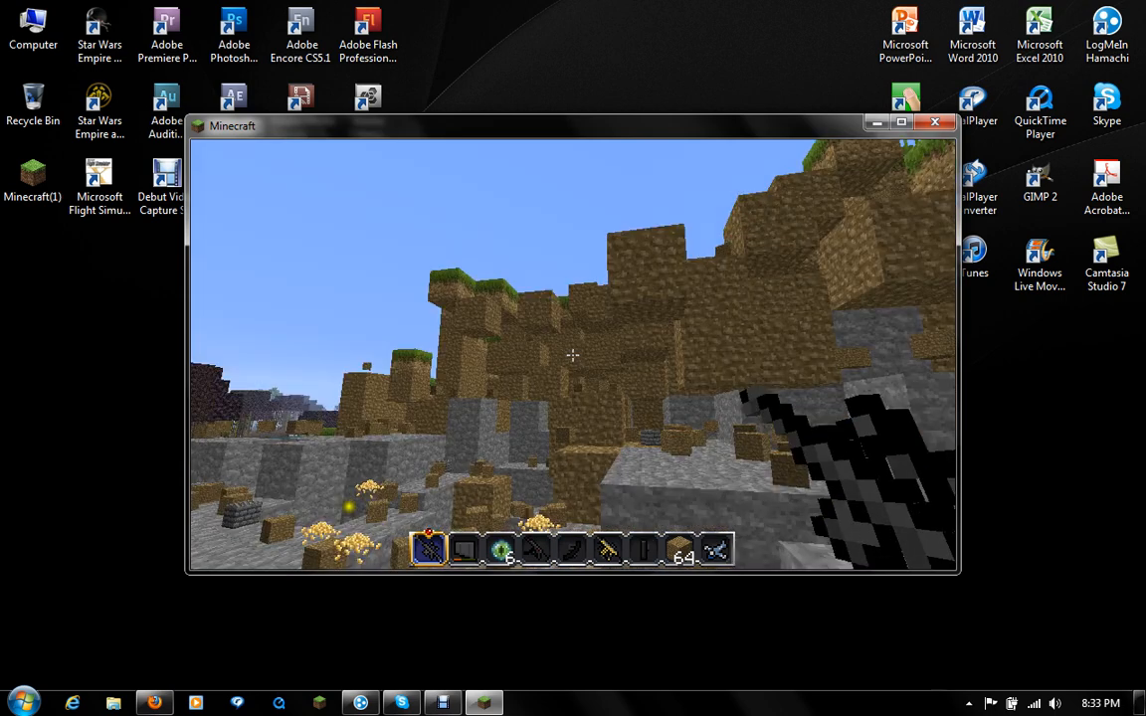
mouse_move(573, 354)
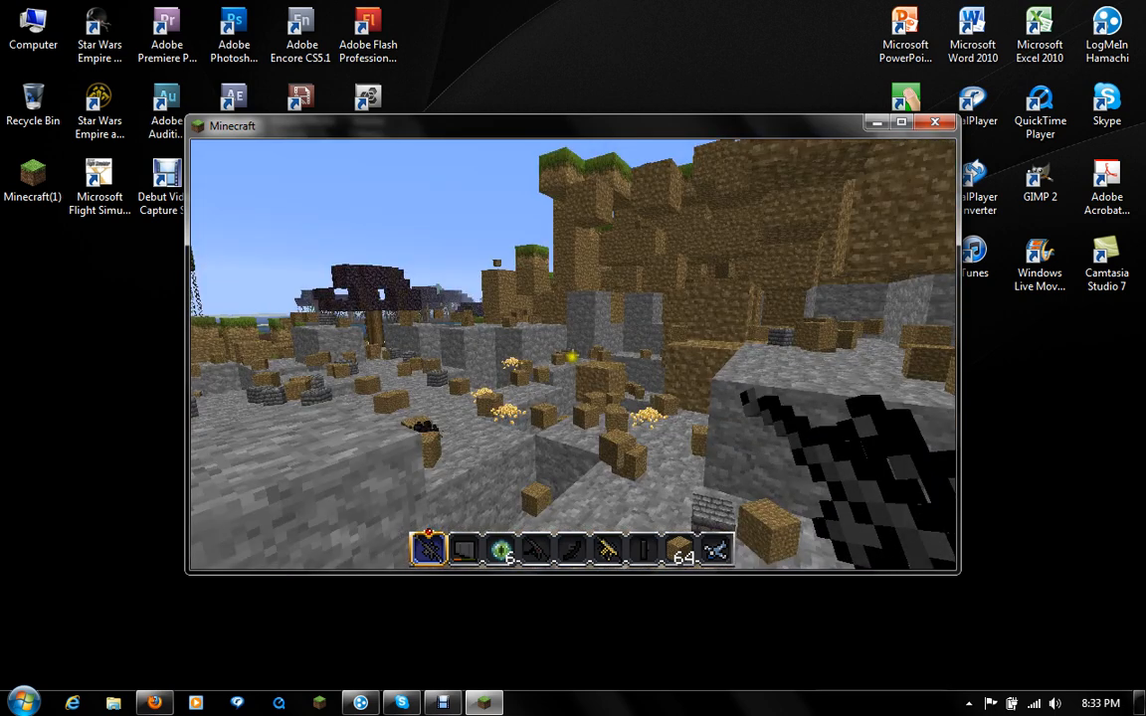